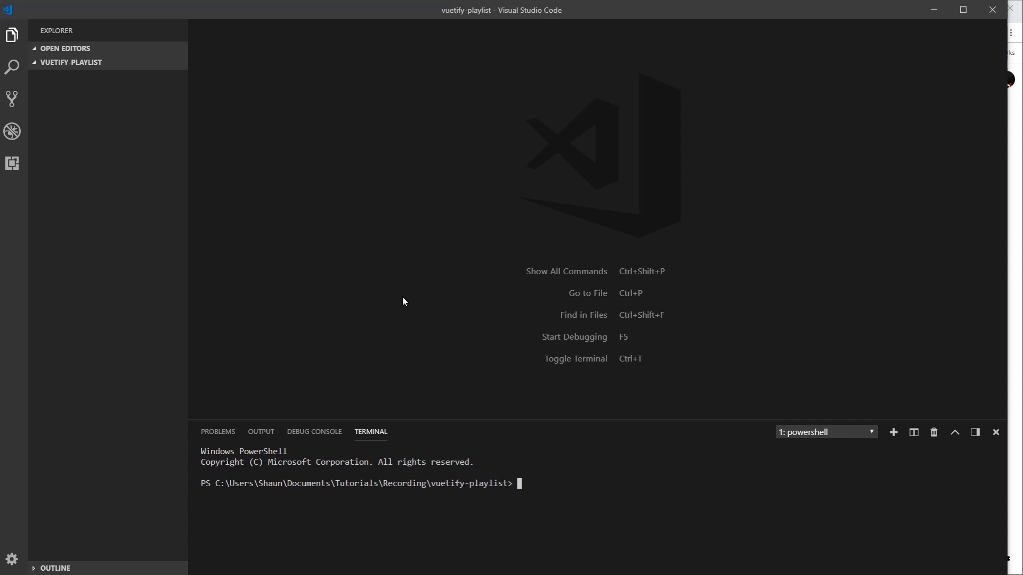
mouse_move(279, 247)
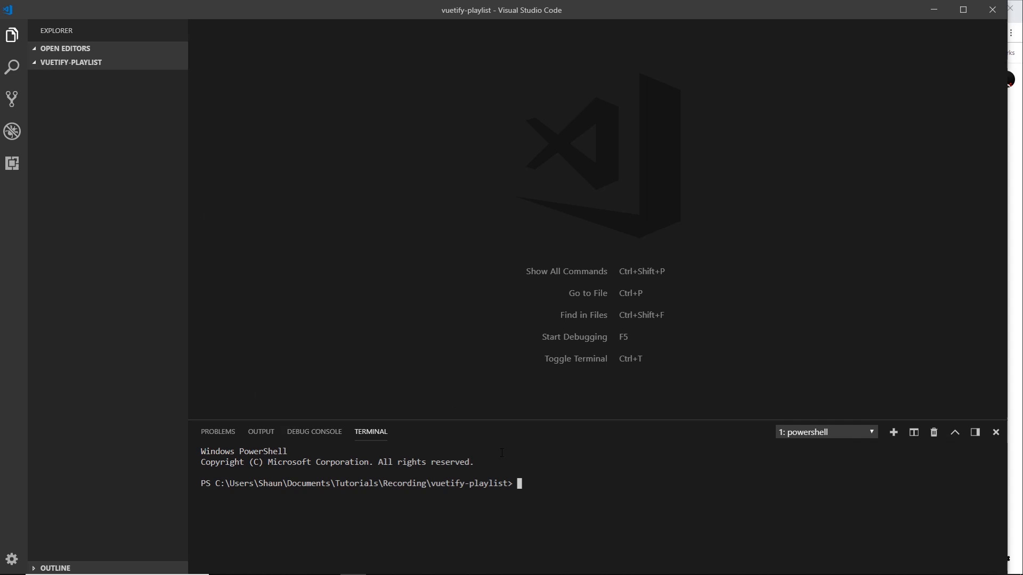
Step: Begin a 'vue create' command at the PowerShell prompt in the vuetify-playlist folder
type("vue create")
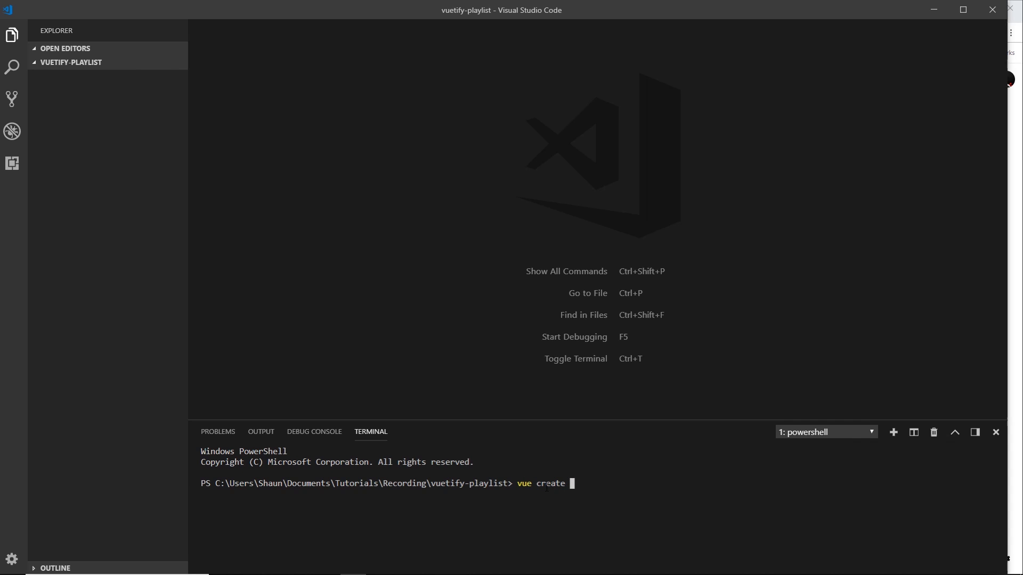
Step: Run 'vue create todo-ninja' to reach the Vue CLI preset choice list
type("ninja-to")
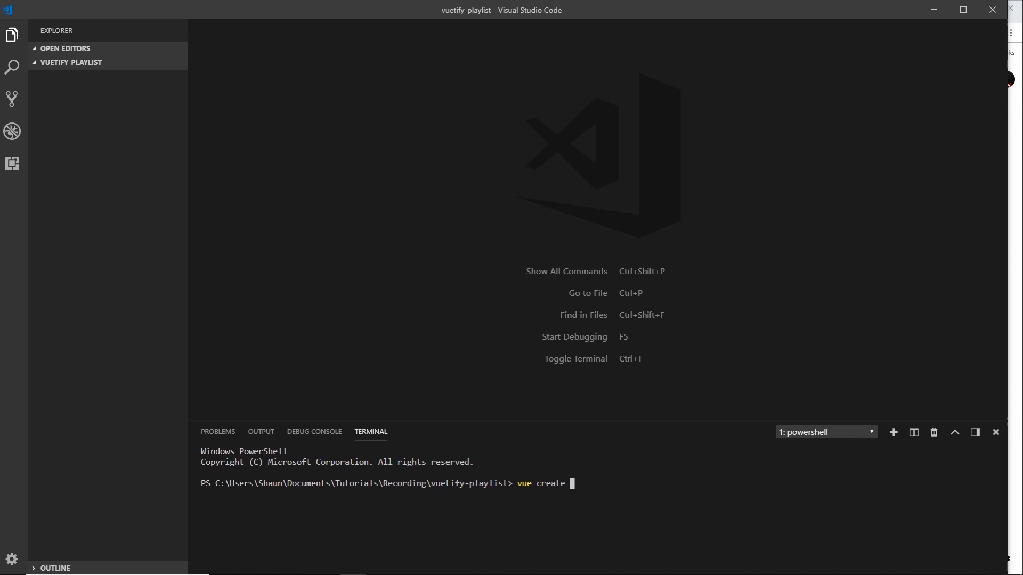
type("todo-ninja")
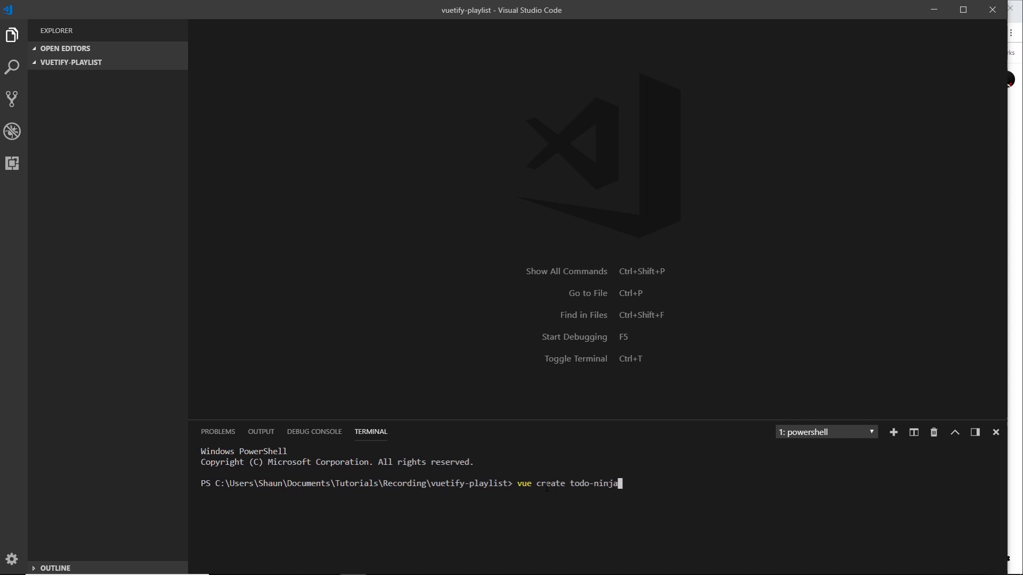
key("Return")
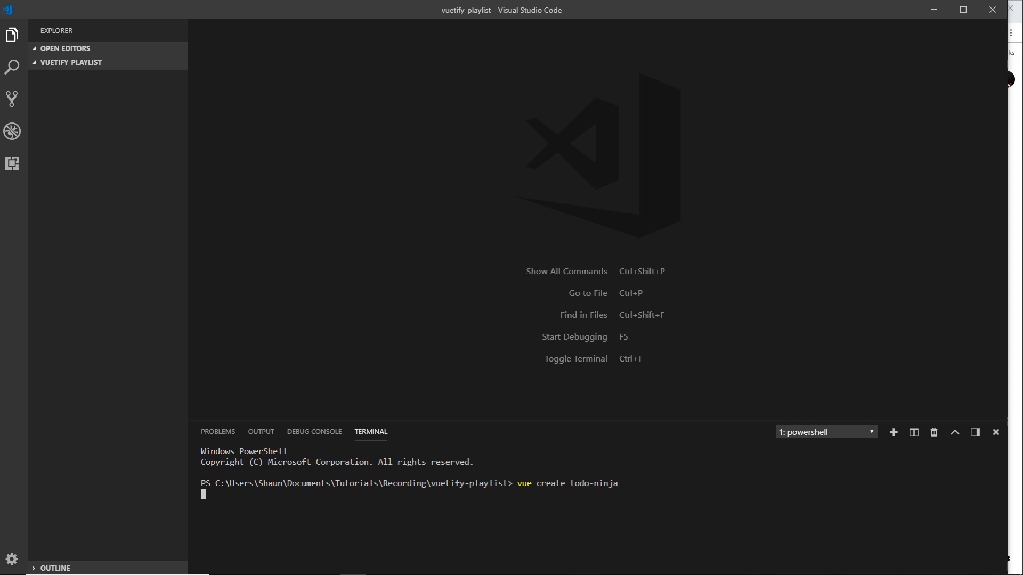
key("Return")
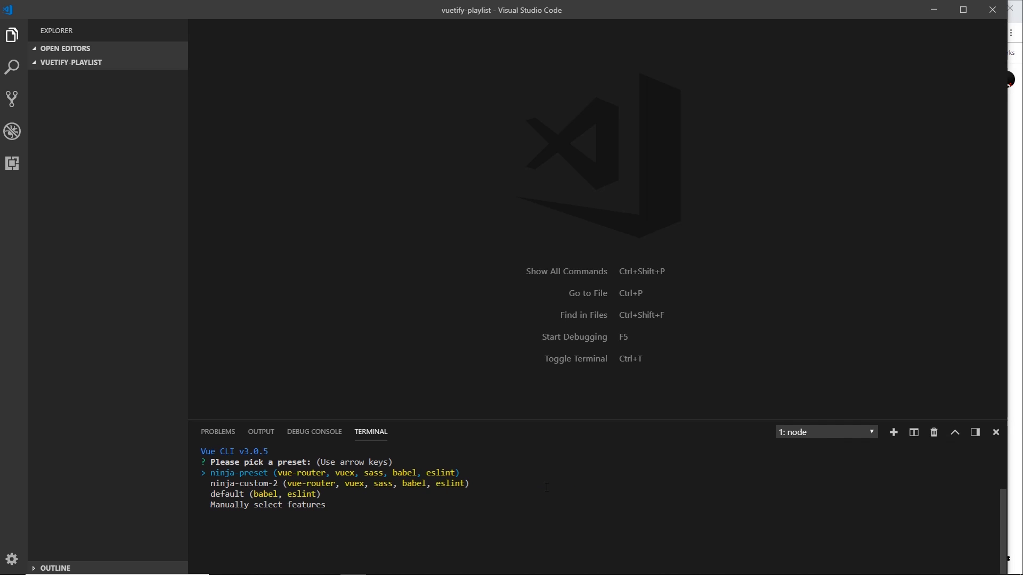
Step: Pick manual features Babel, Router, Linter with history mode, lint on save, and no saved preset
key("Down")
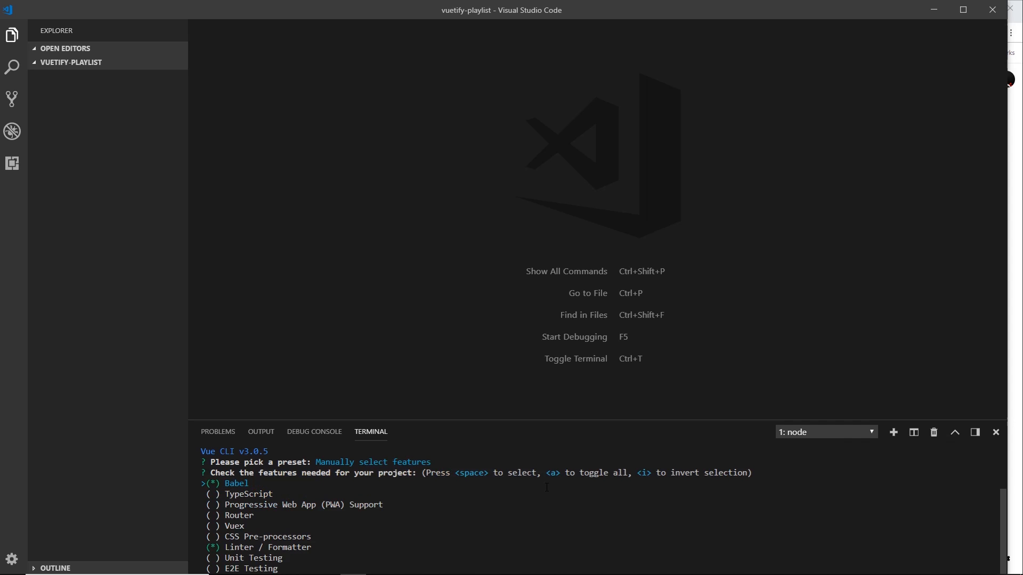
key("down")
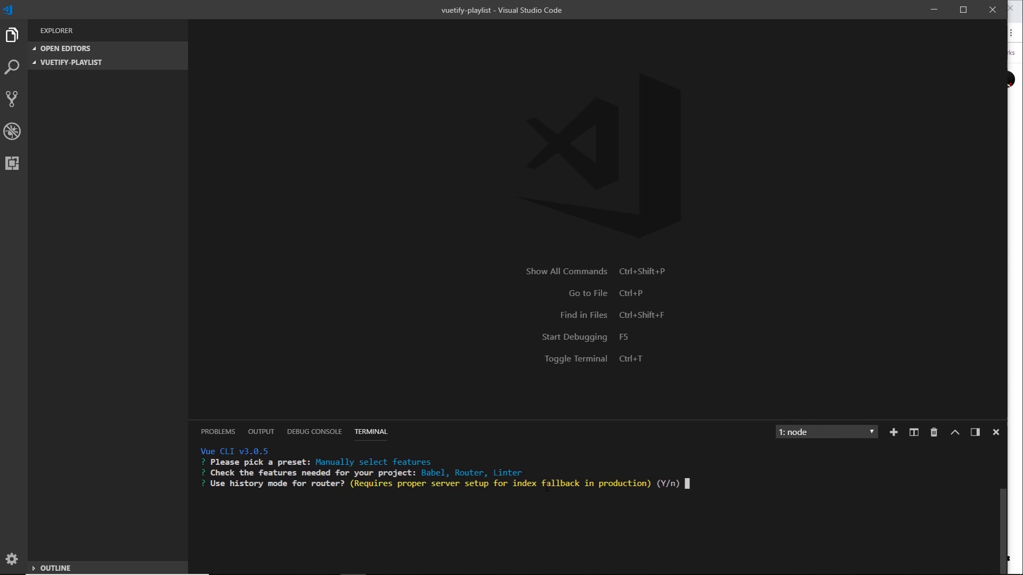
type("y")
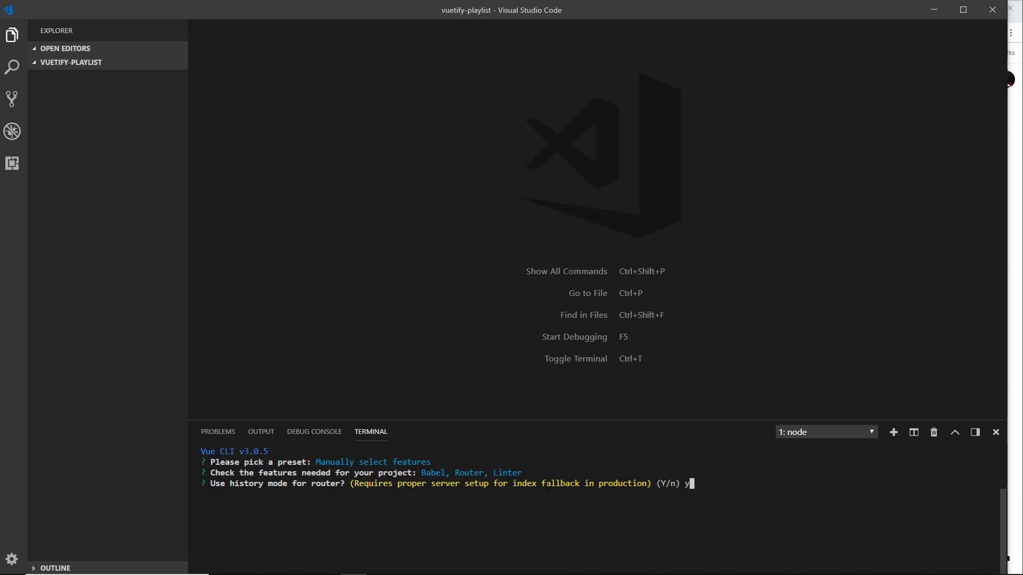
key("Return")
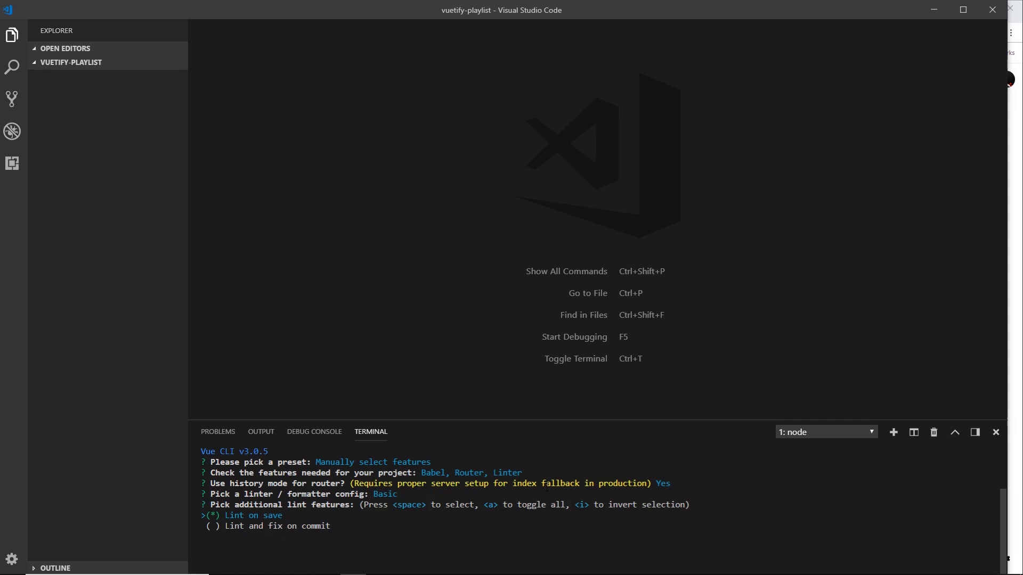
key("Return")
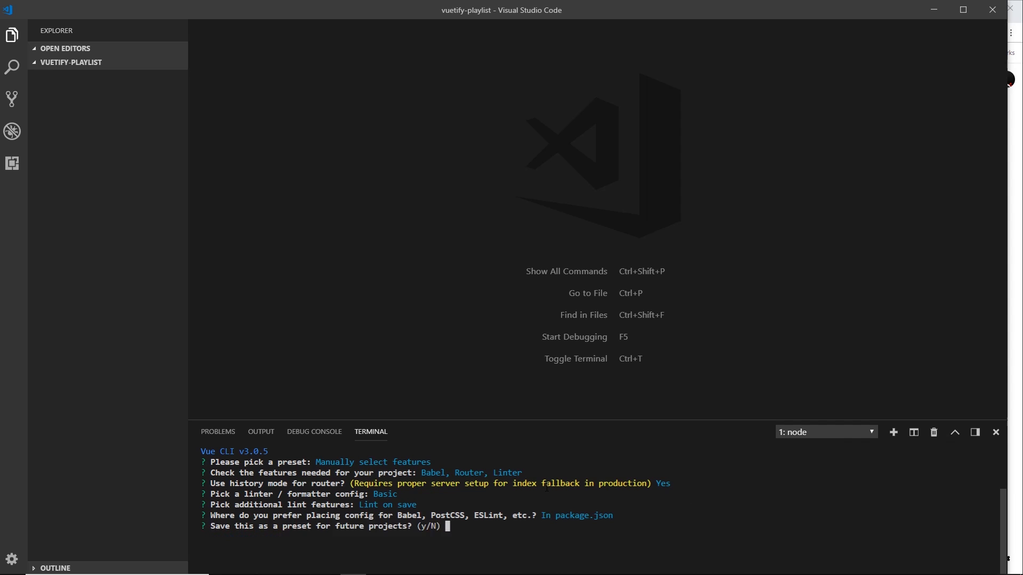
type("n")
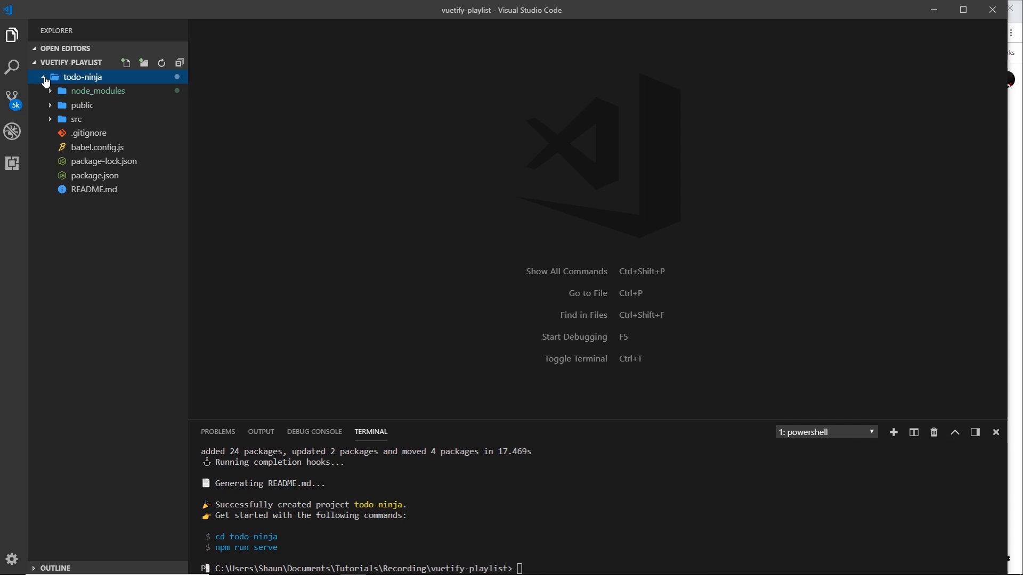
mouse_move(77, 122)
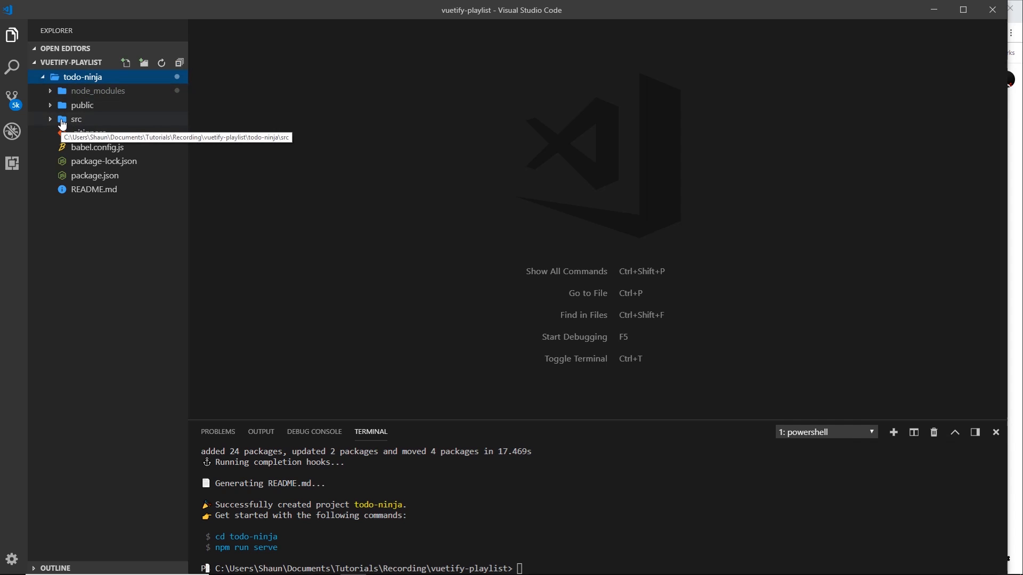
mouse_move(85, 124)
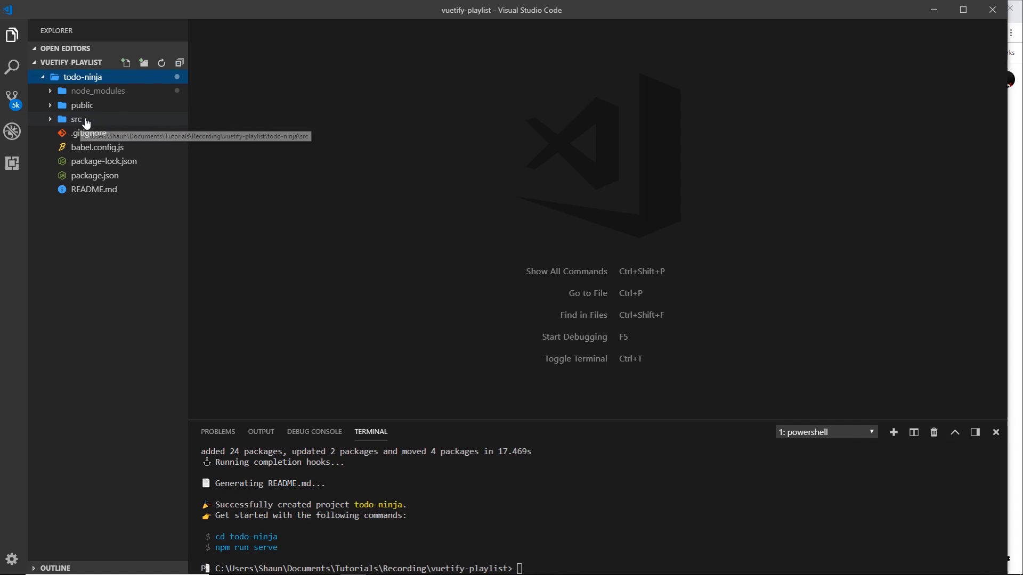
Step: Expand the todo-ninja src folder to show assets, components, views, App.vue, main.js and router.js
left_click(77, 118)
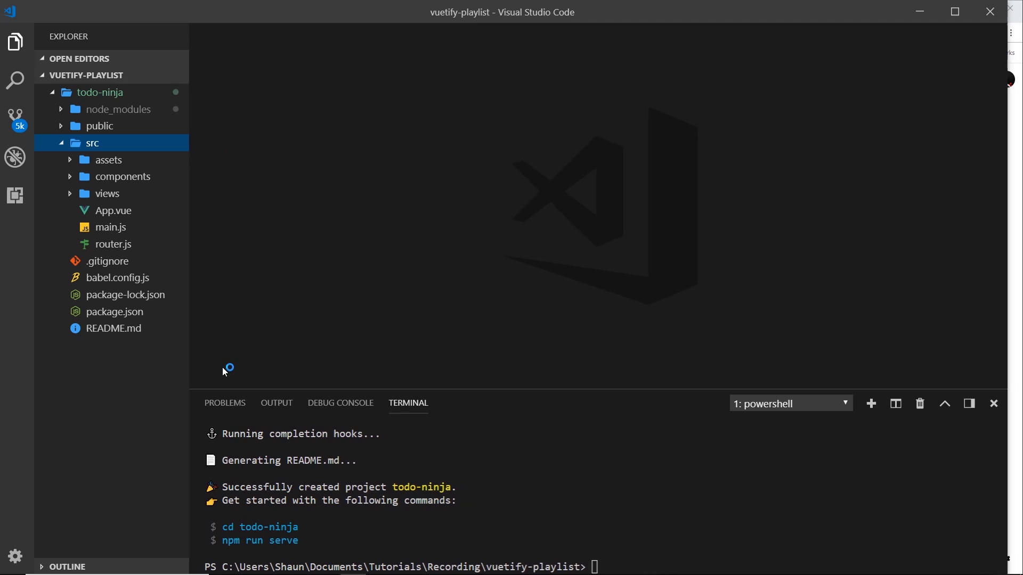
mouse_move(78, 102)
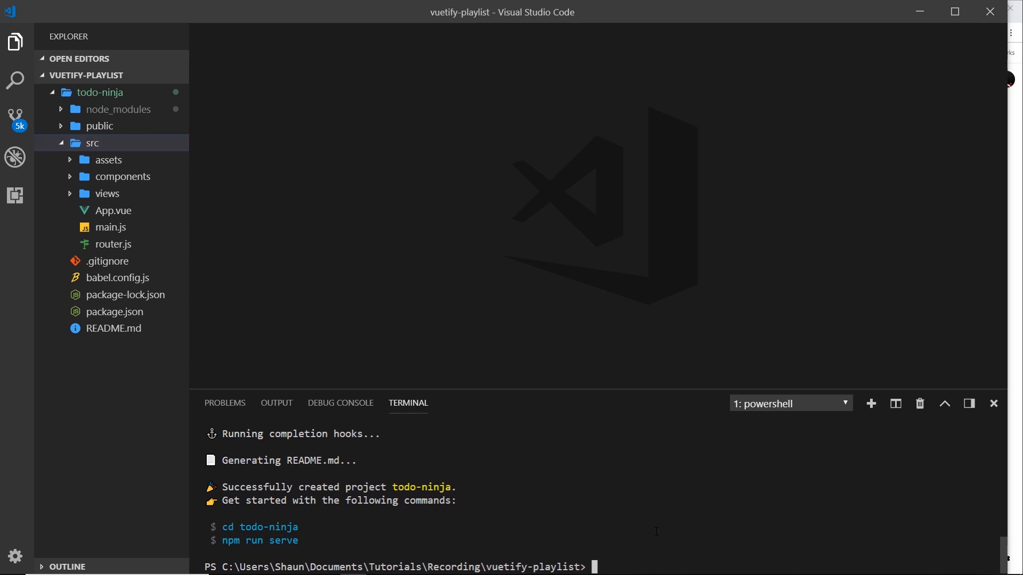
Step: Run 'cd todo-ninja' and 'npm run serve', then follow the localhost:8080 link
type("cd todo-ni")
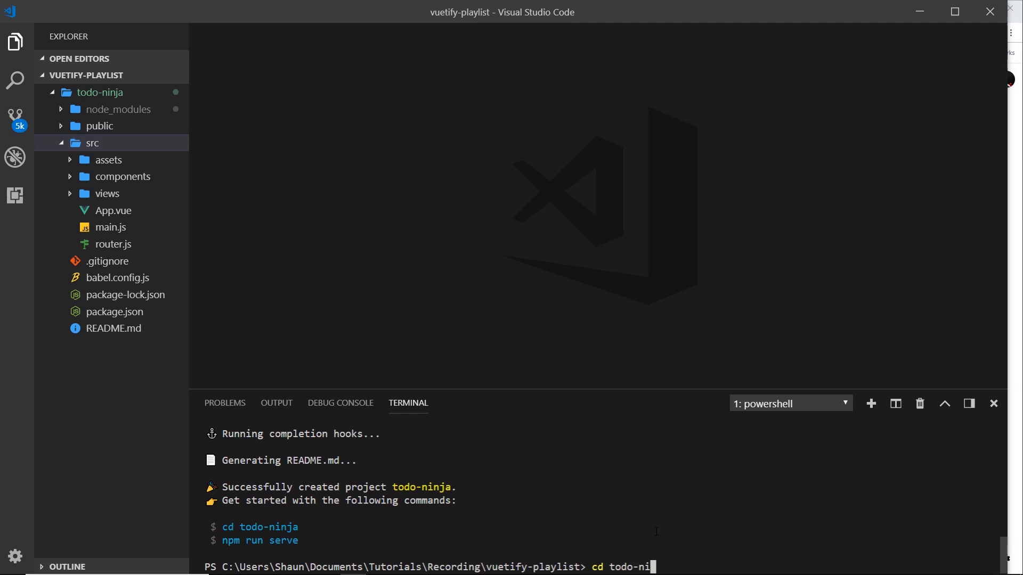
key("Return")
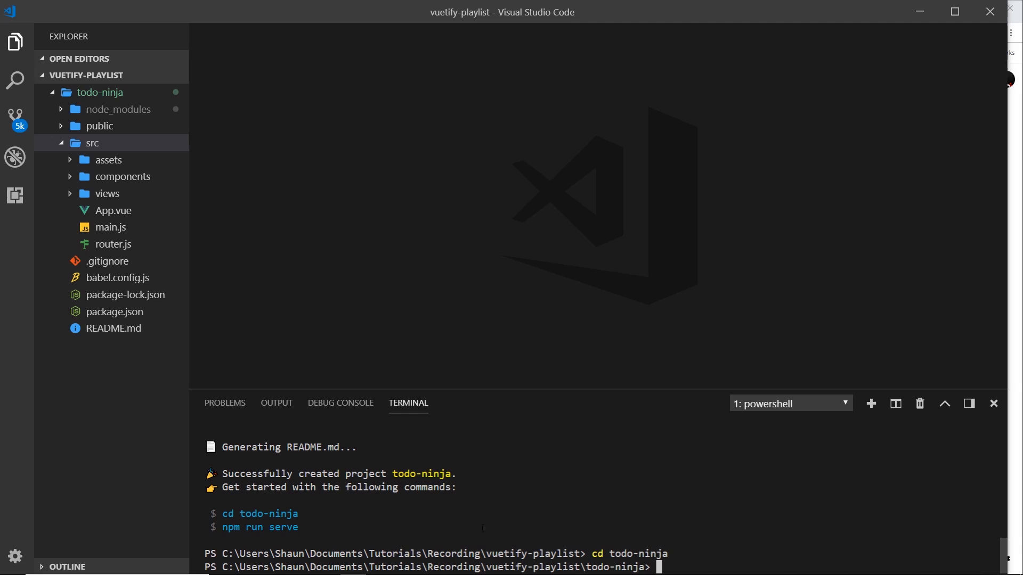
type("npm run")
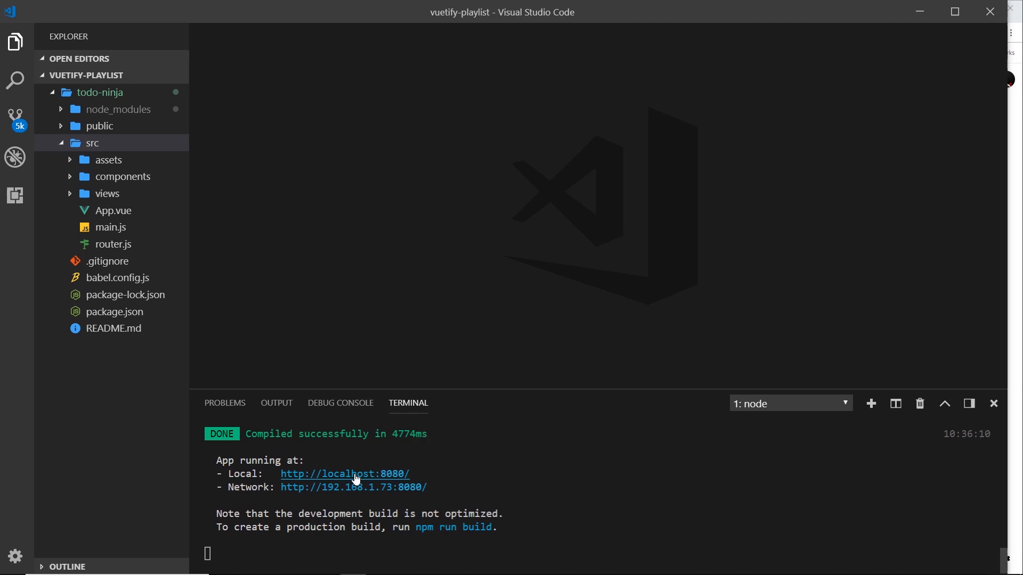
mouse_move(344, 473)
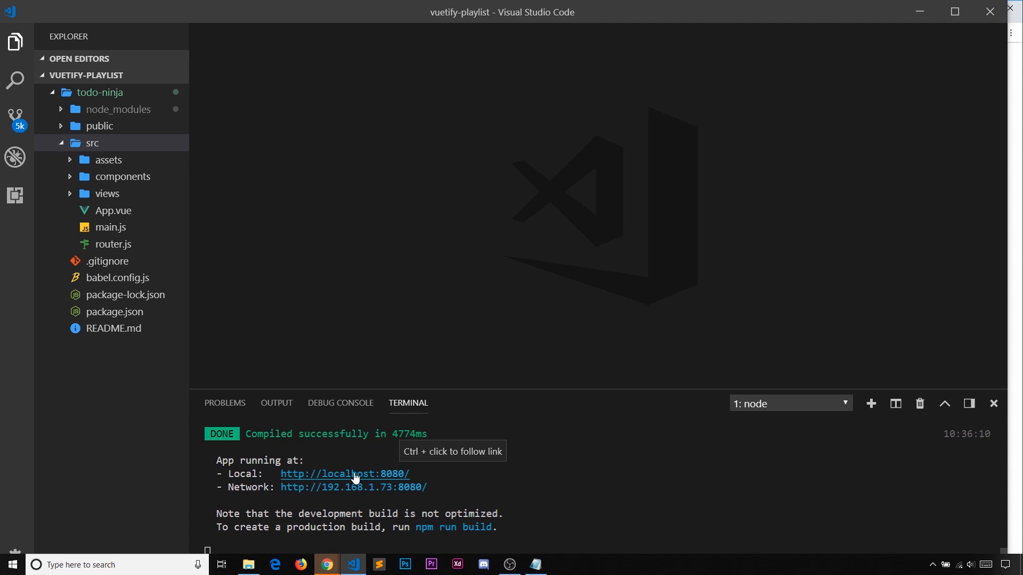
left_click(344, 473)
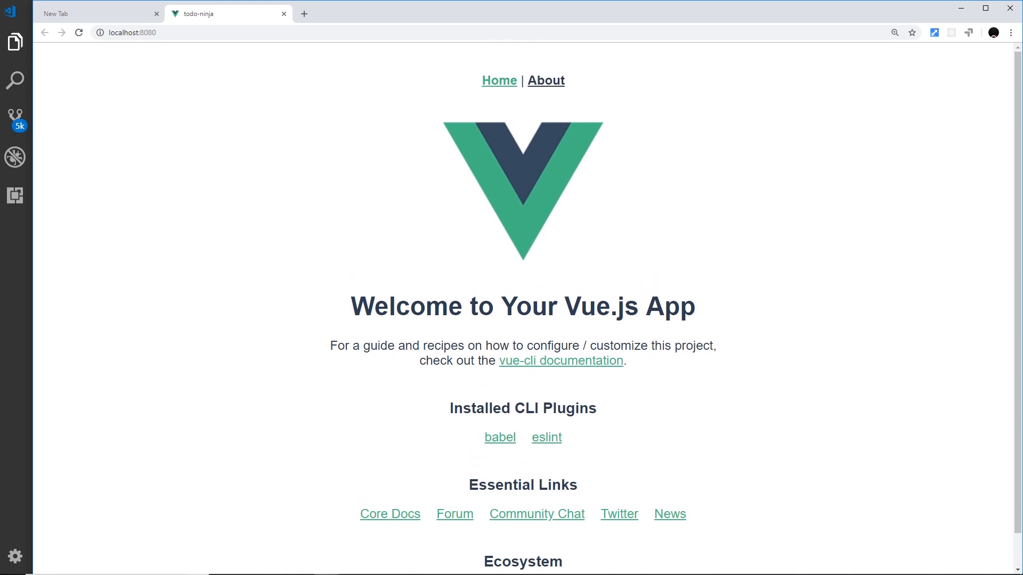
mouse_move(24, 300)
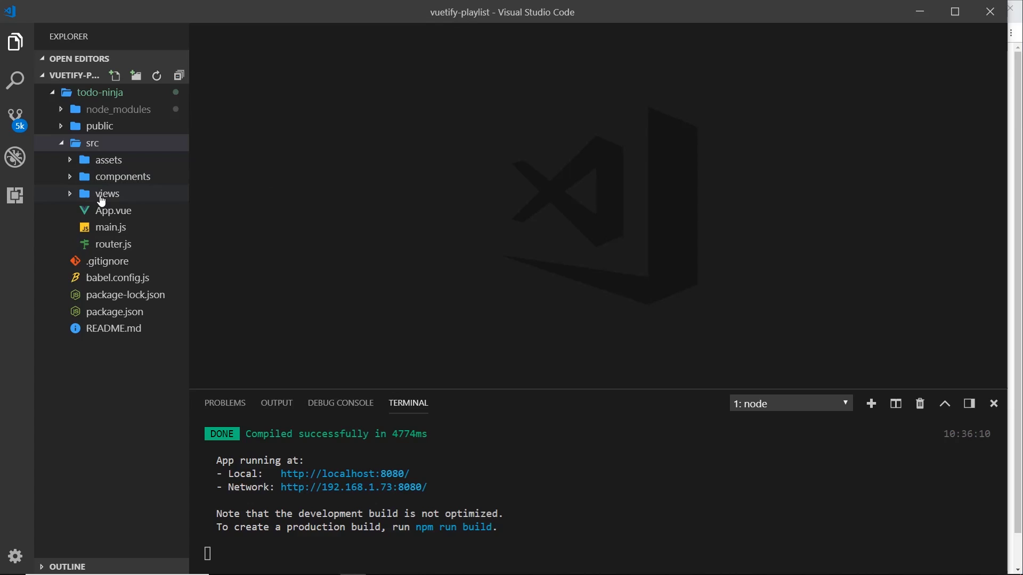
Step: Bring Chrome back to the default Vue welcome page at localhost:8080
left_click(106, 192)
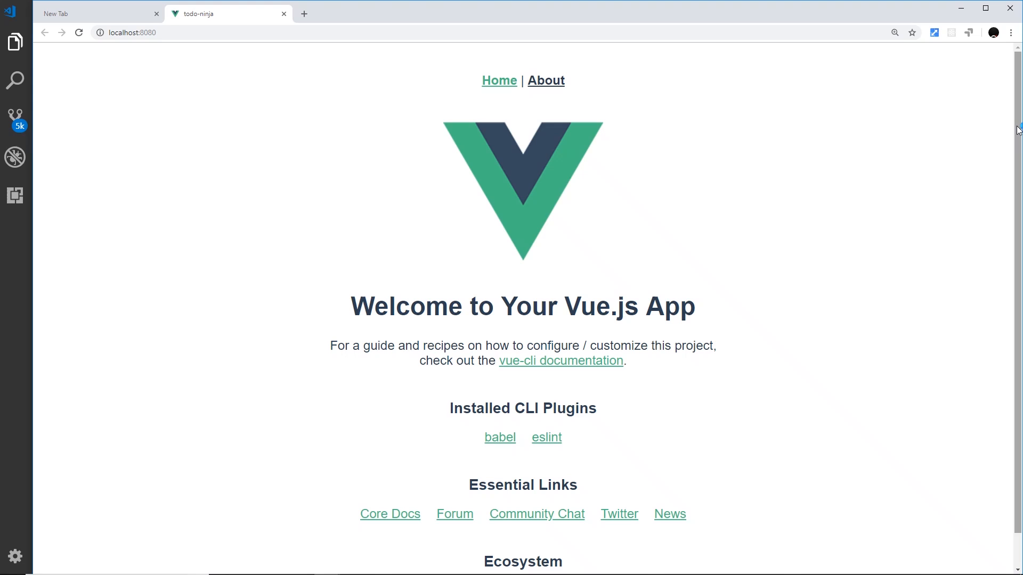
mouse_move(581, 352)
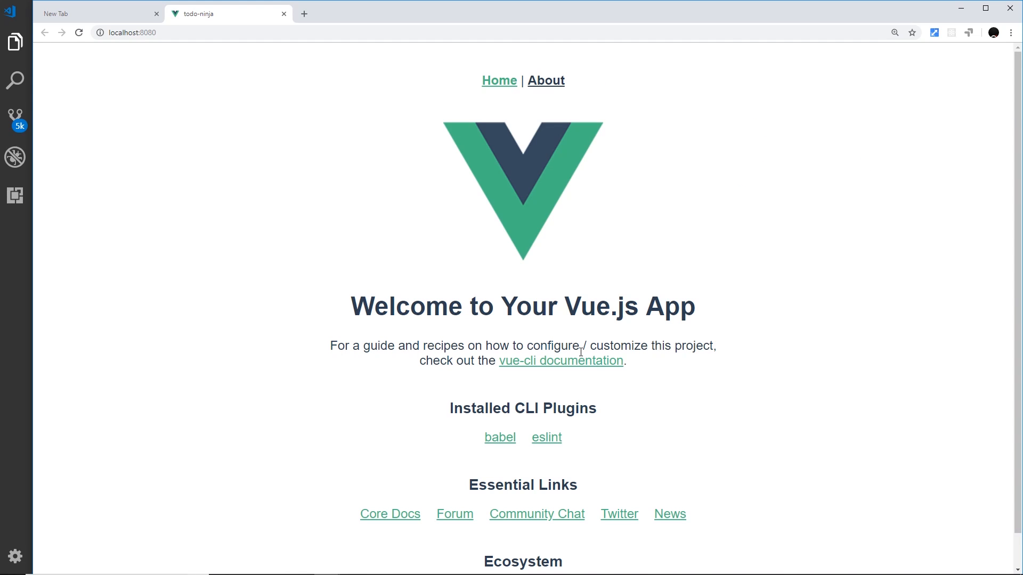
mouse_move(576, 350)
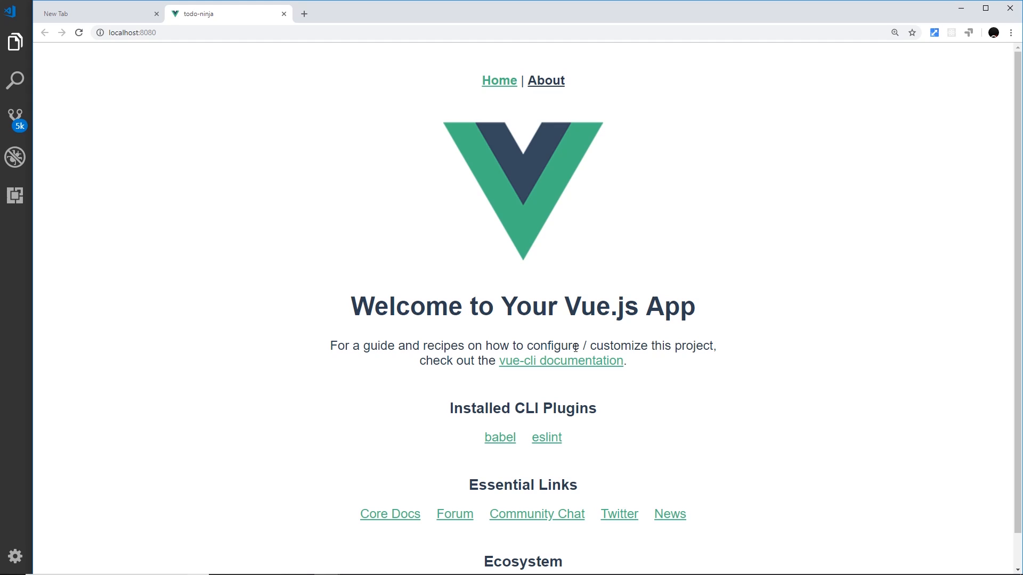
mouse_move(3, 283)
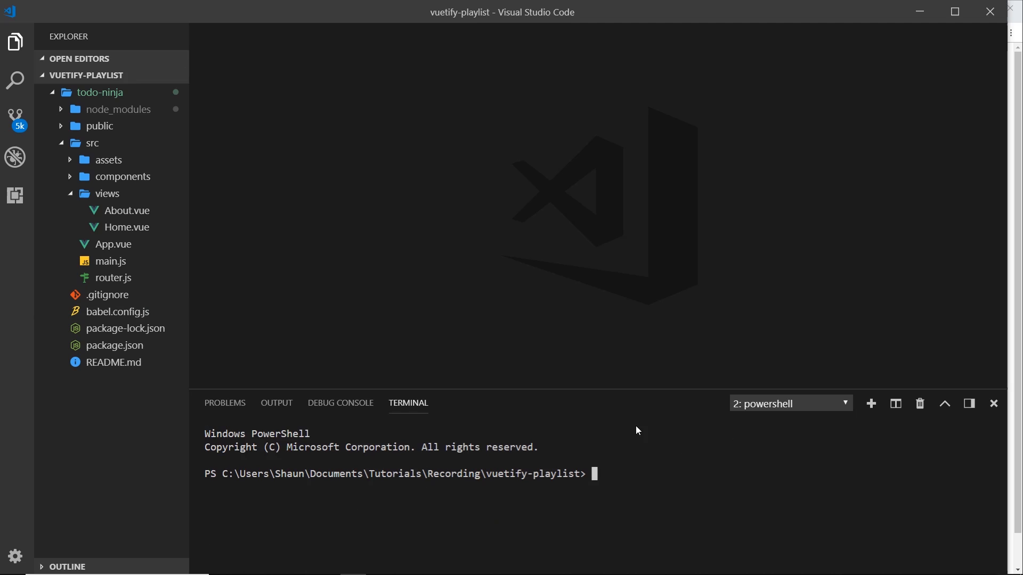
Step: Run 'cd todo-ninja' then 'vue add vuetify', accepting the plugin defaults
type("cd")
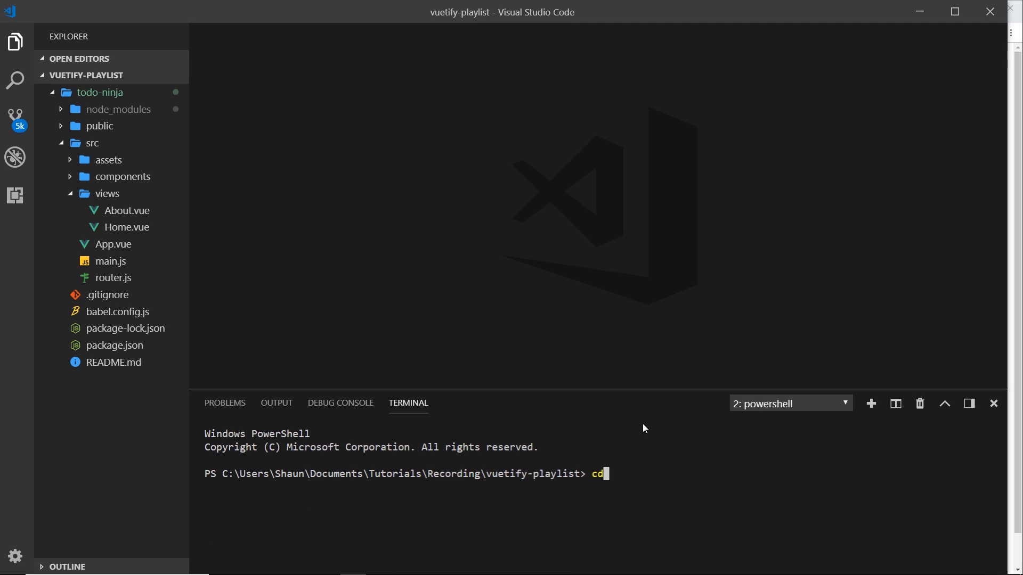
type("todo-ninja")
type("vue a")
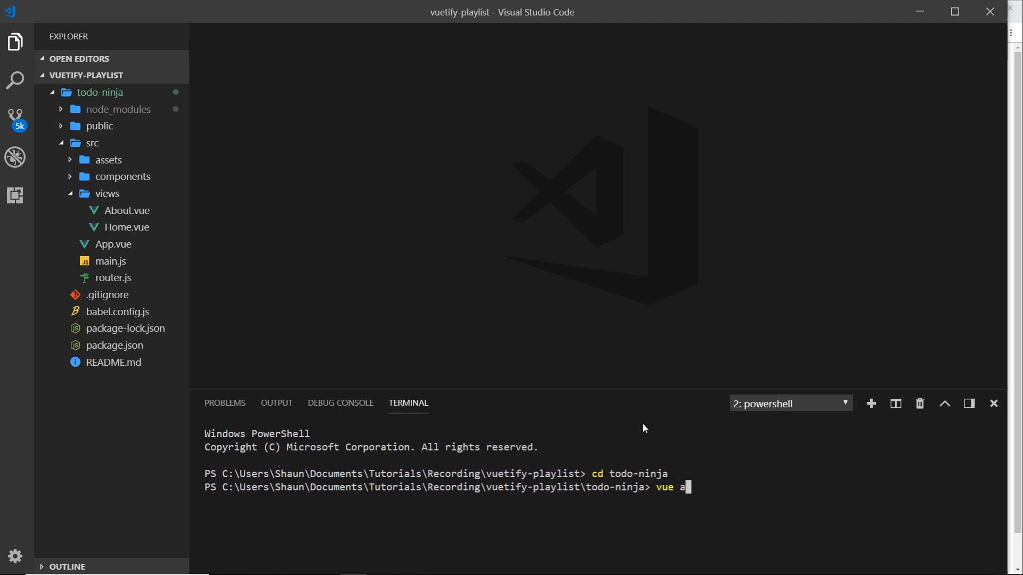
type("dd")
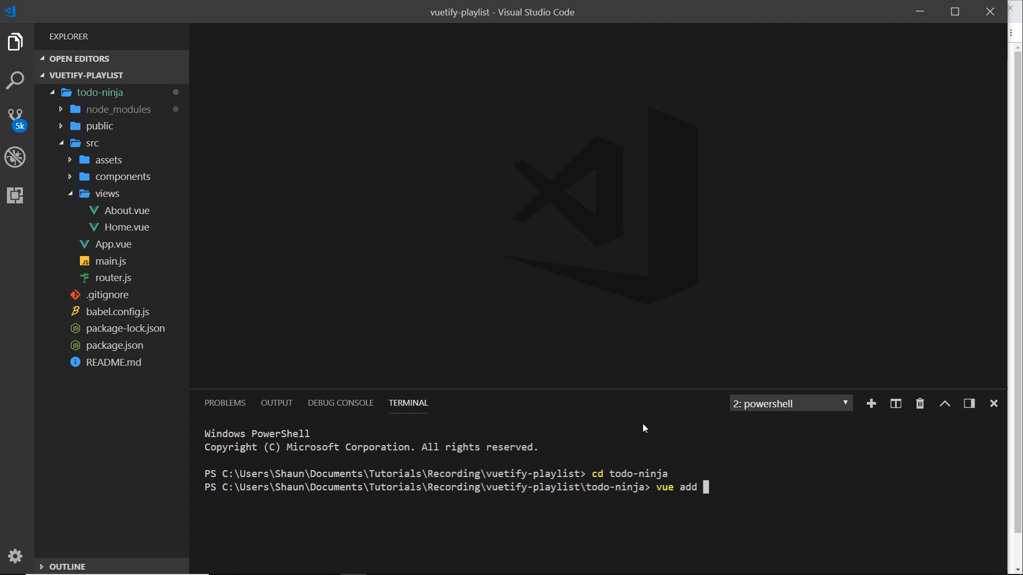
type("vuetify")
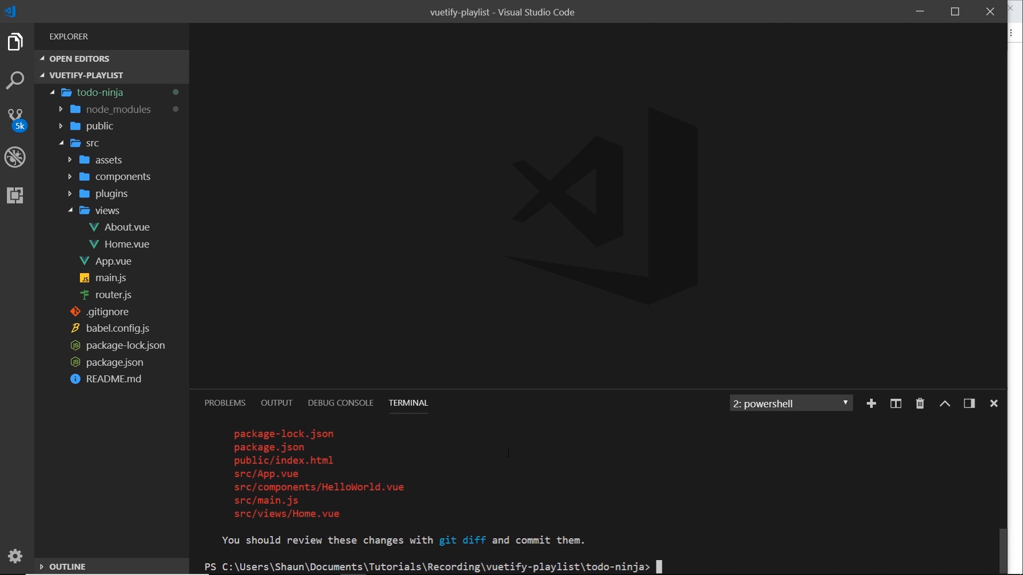
Step: Collapse views, expand src/plugins and open the generated vuetify.js with iconfont 'md'
scroll("up", 3)
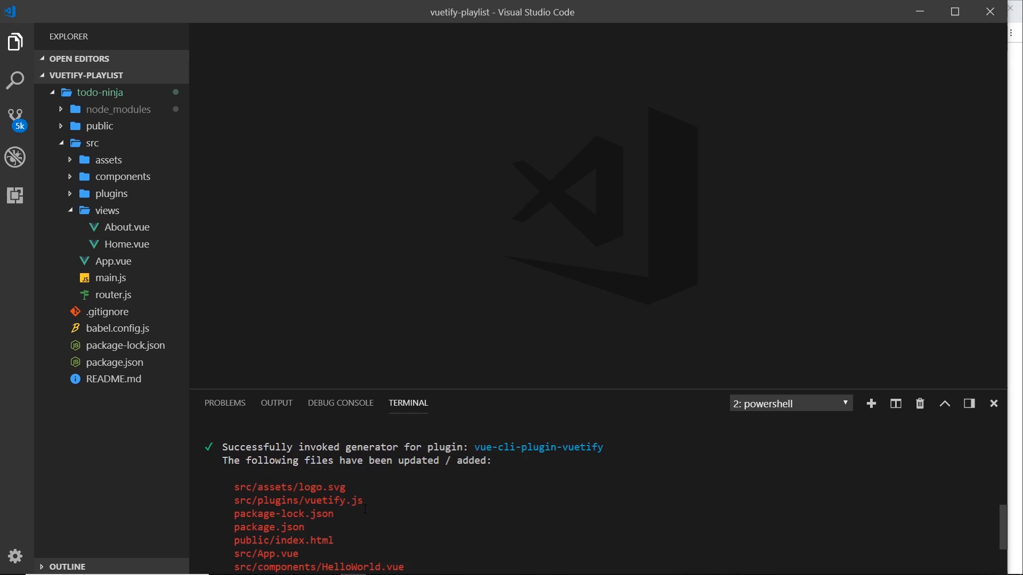
mouse_move(117, 222)
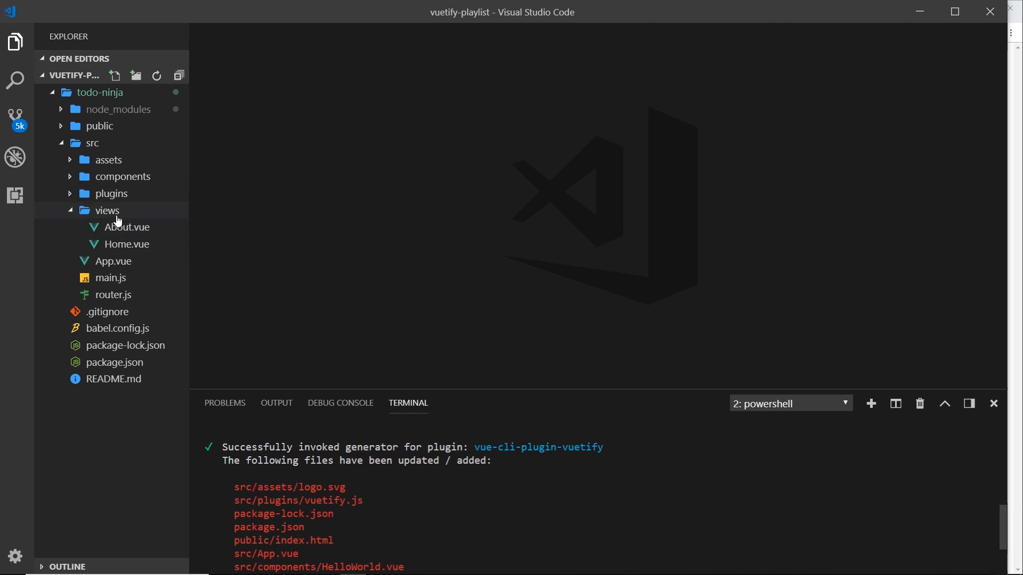
left_click(107, 210)
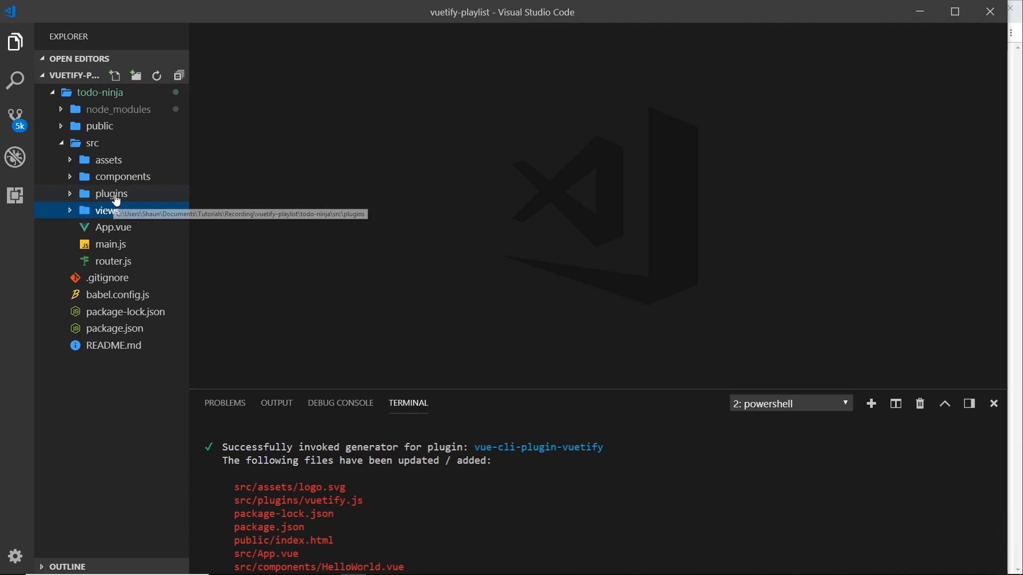
left_click(111, 193)
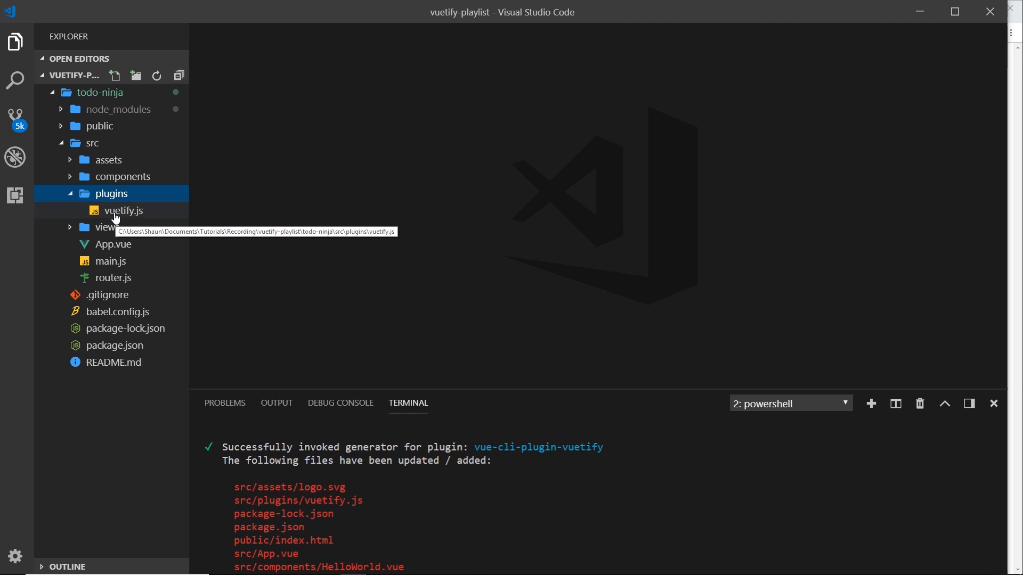
left_click(122, 209)
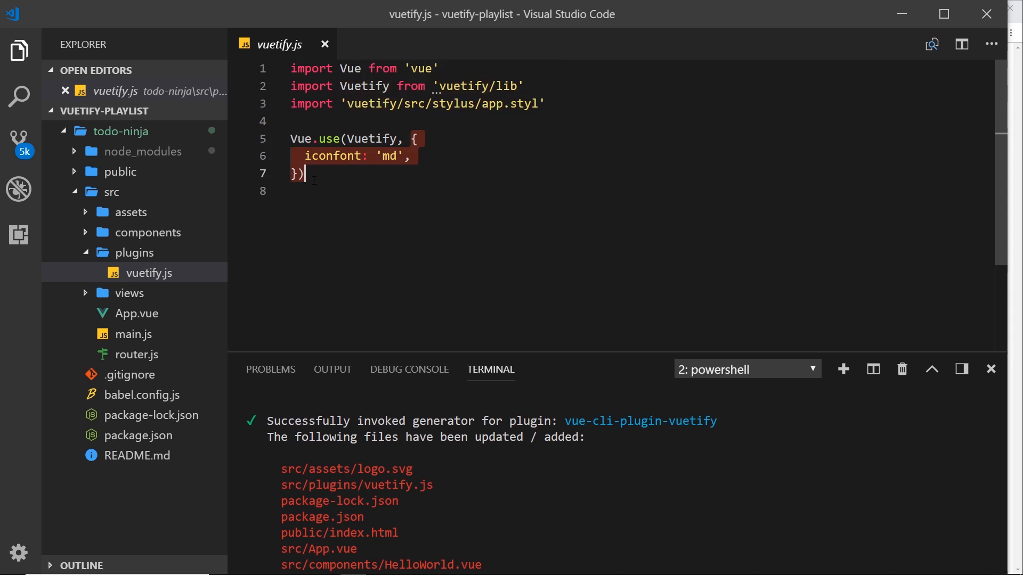
mouse_move(334, 156)
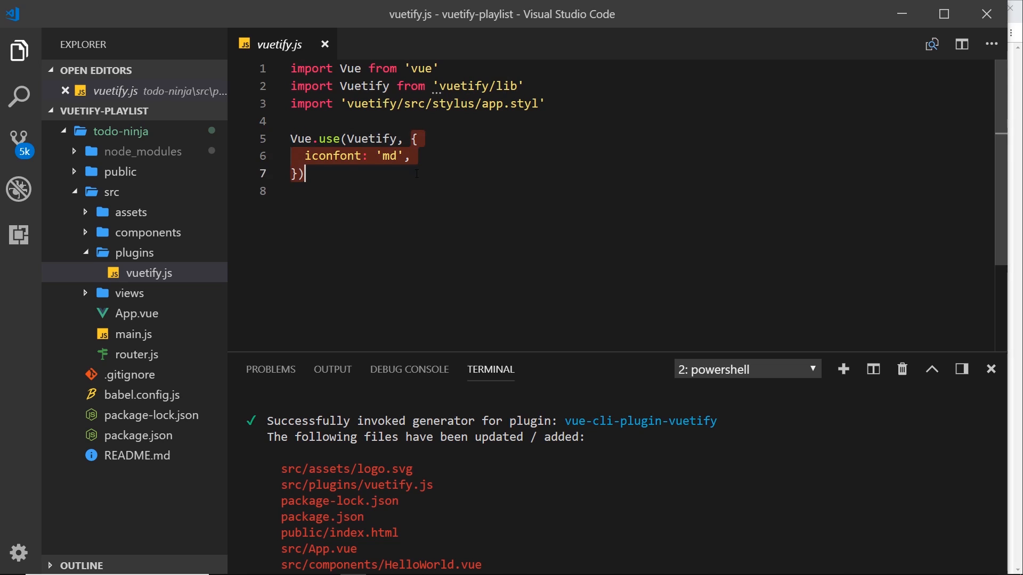
Step: Collapse the plugins folder again with vuetify.js still open
left_click(134, 252)
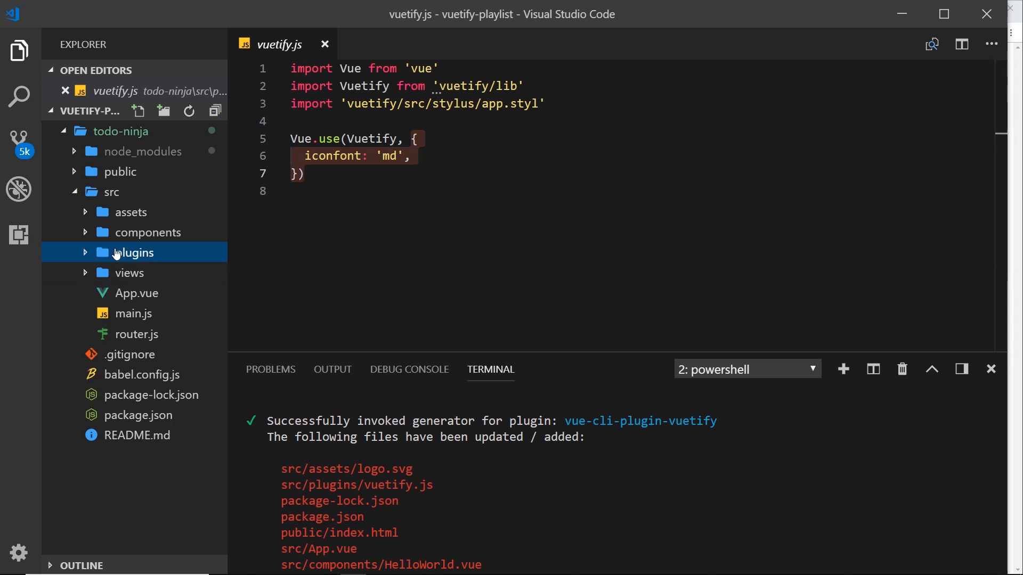
Step: Inspect Home.vue, then App.vue's generated v-app and v-toolbar template
left_click(129, 273)
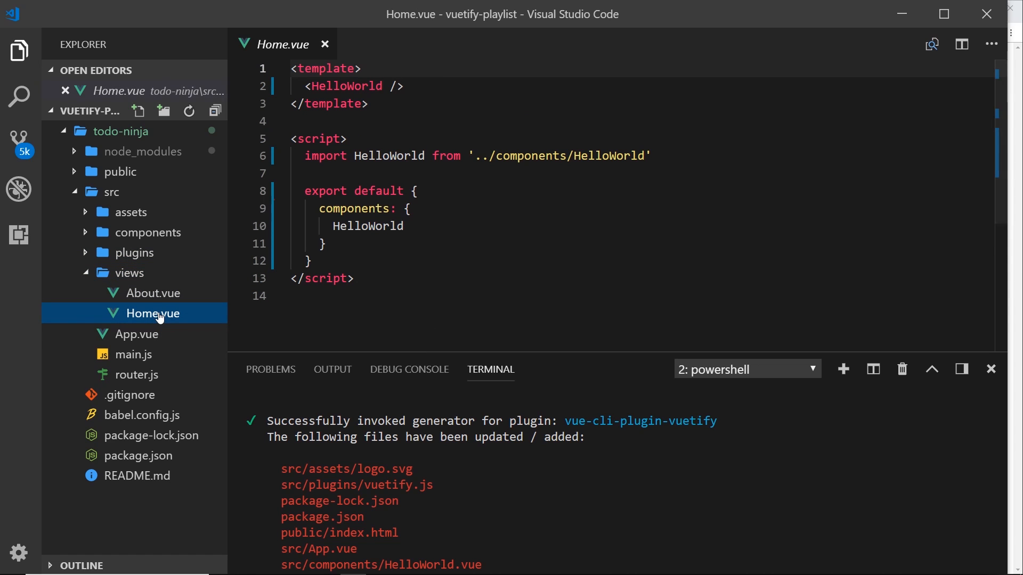
left_click(137, 333)
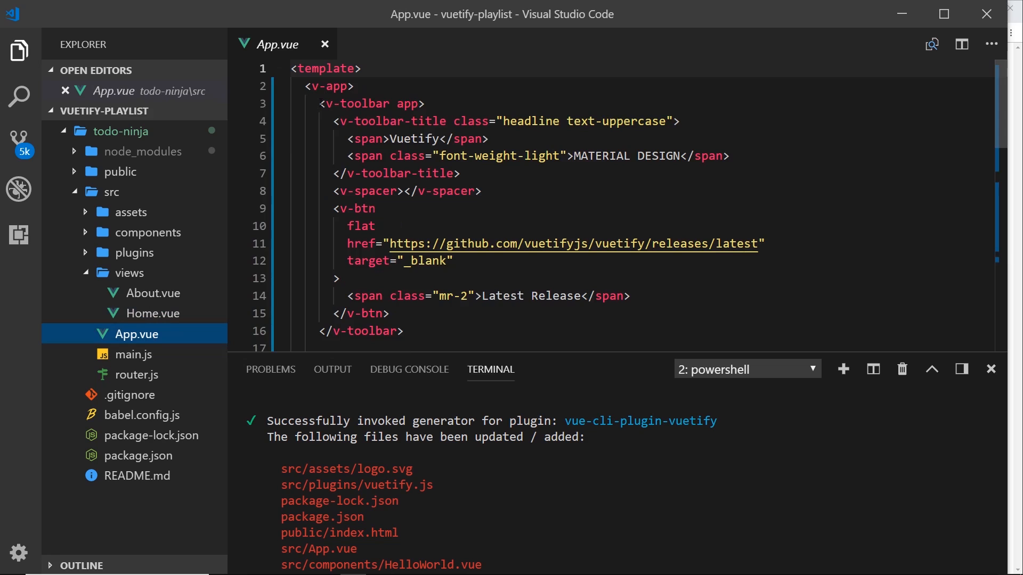
left_click(331, 85)
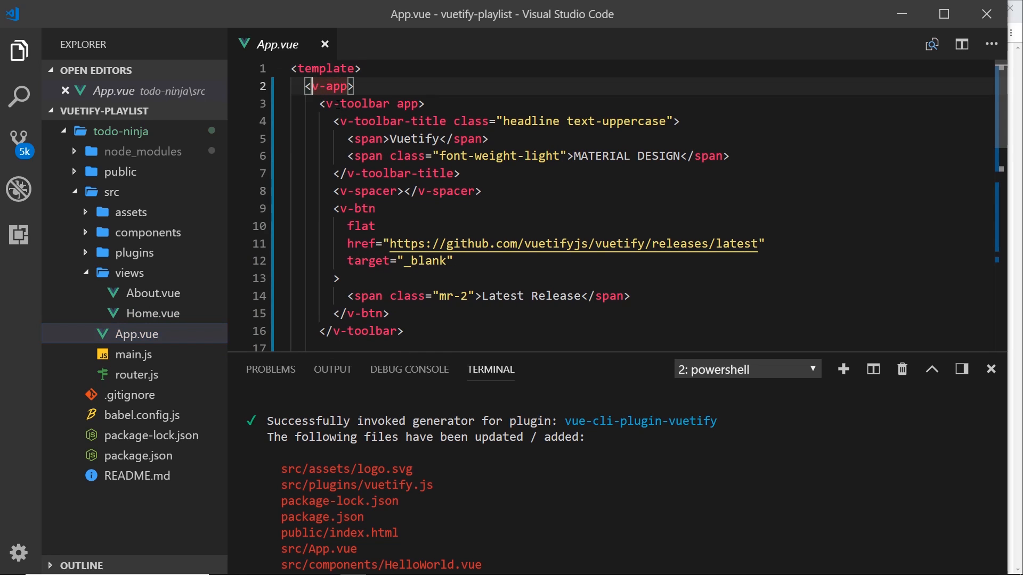
left_click(365, 103)
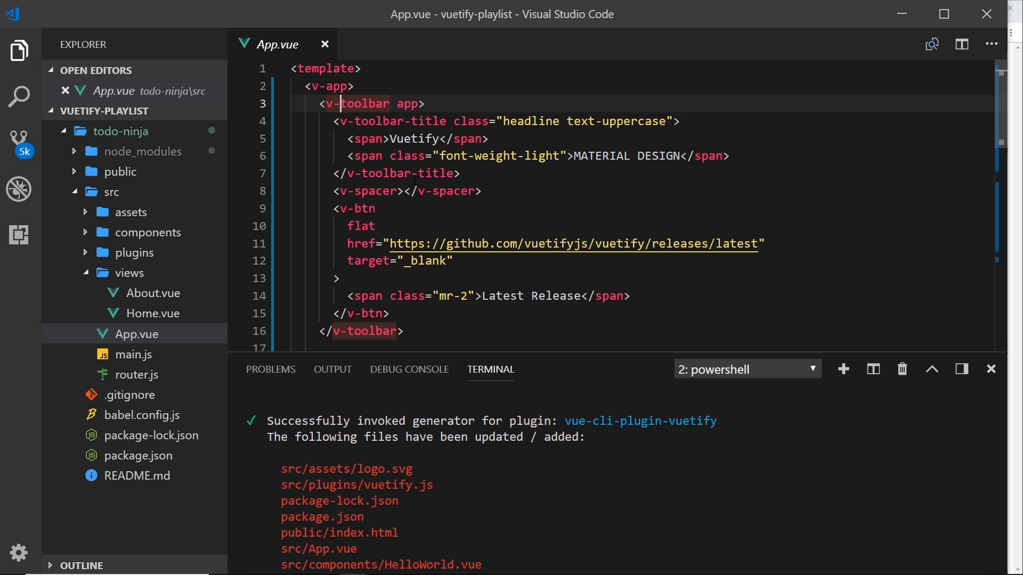
mouse_move(954, 89)
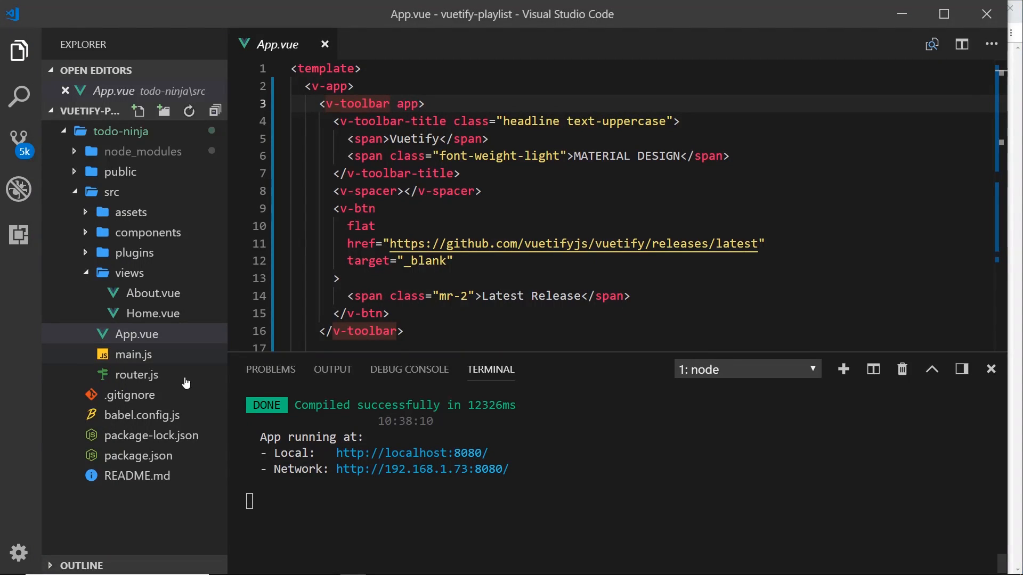
Step: Stop the running dev server and restart it with 'npm run serve'
key("ctrl+c")
type("npm run serve")
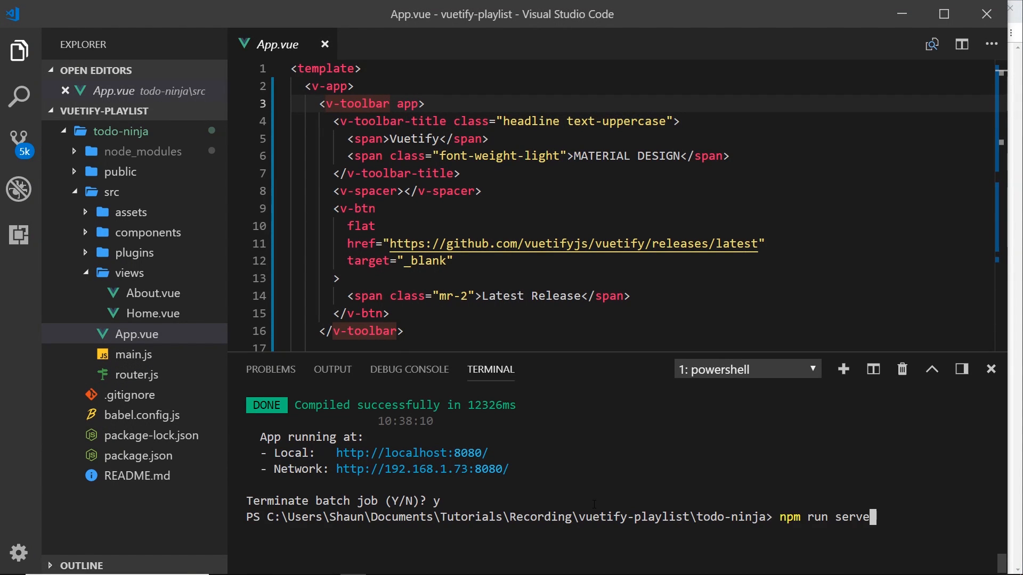
key("Return")
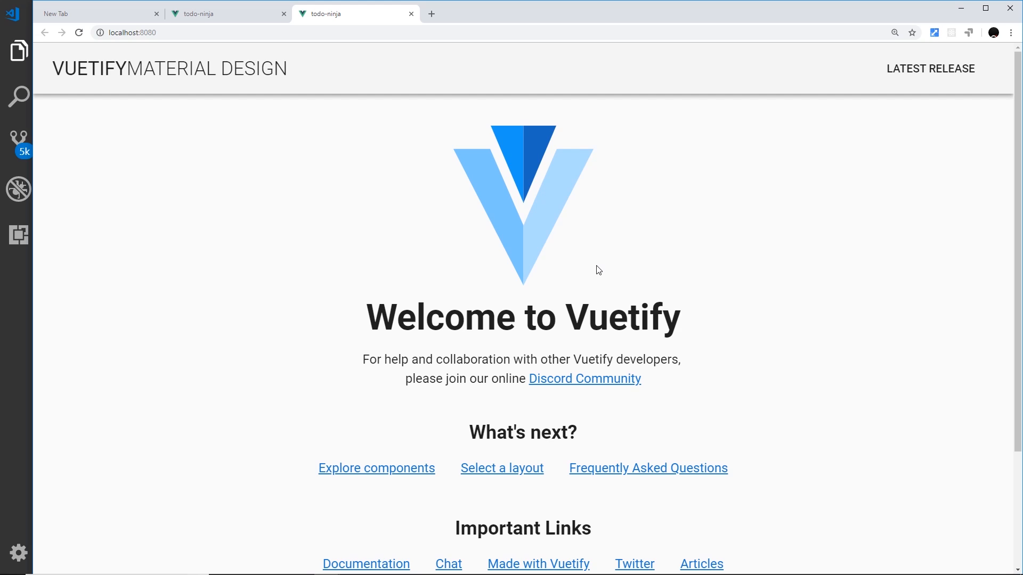
mouse_move(593, 254)
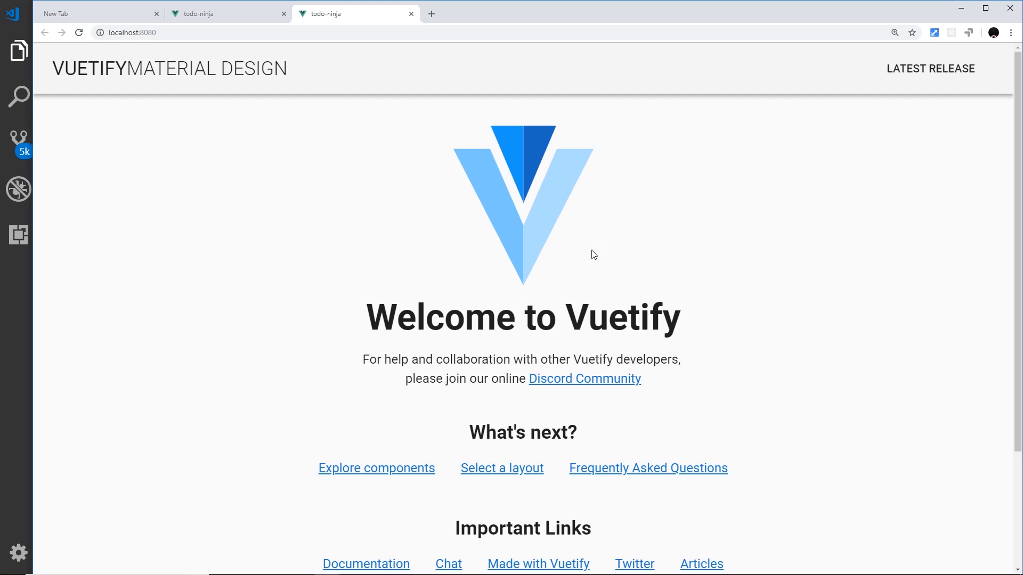
mouse_move(395, 210)
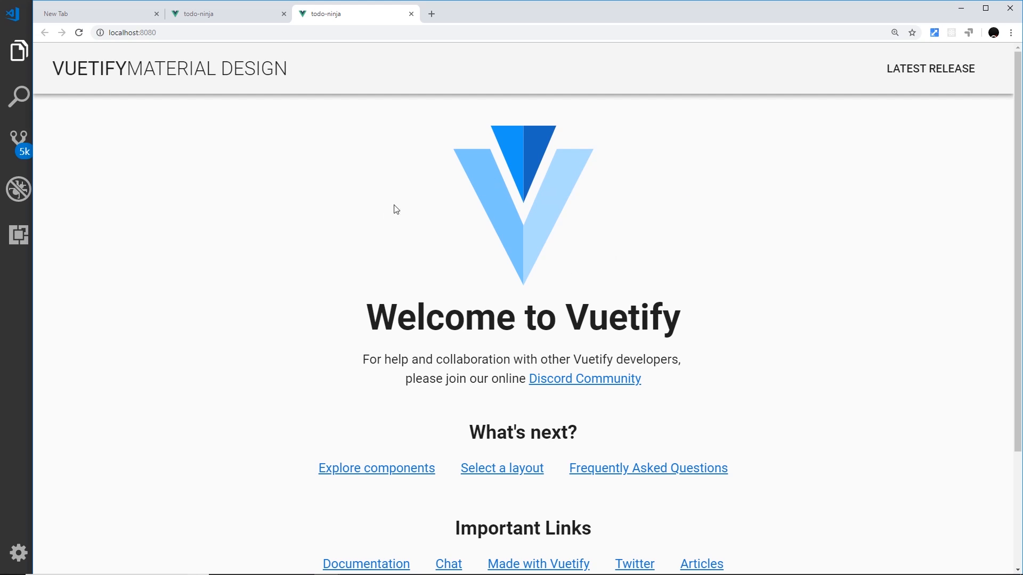
mouse_move(126, 376)
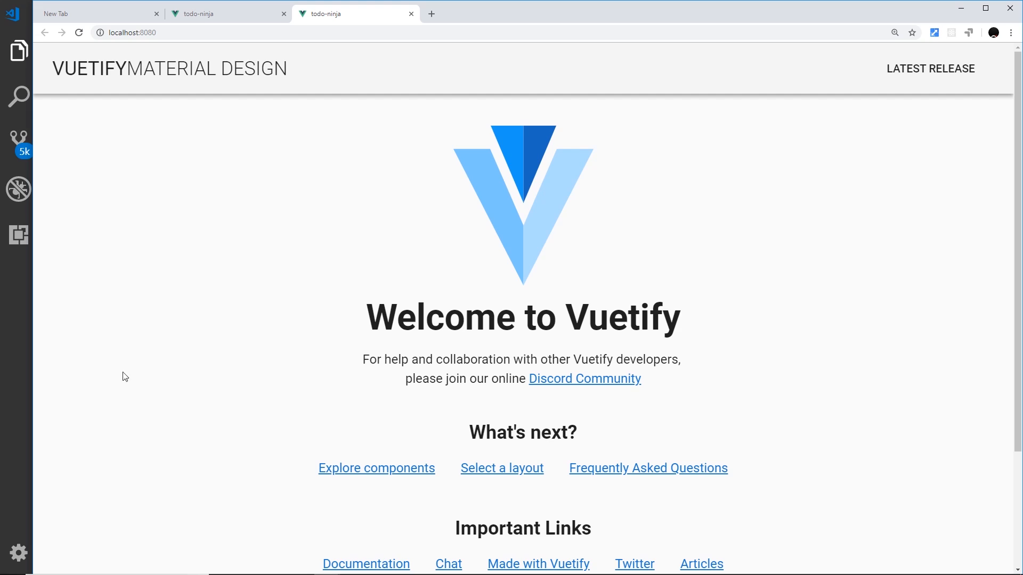
Step: Return from Chrome's Vuetify welcome page to App.vue in the editor
left_click(13, 13)
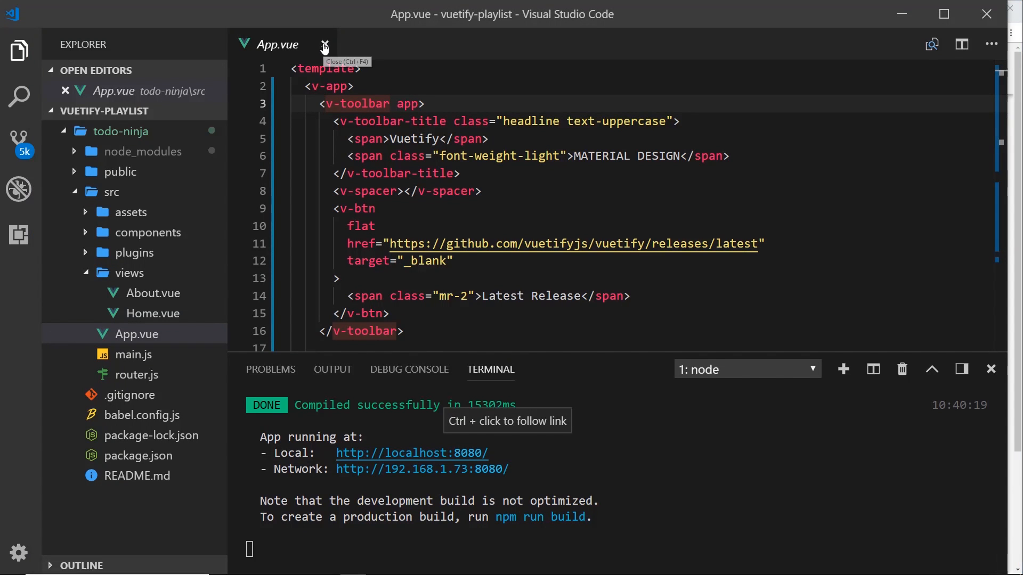
mouse_move(324, 44)
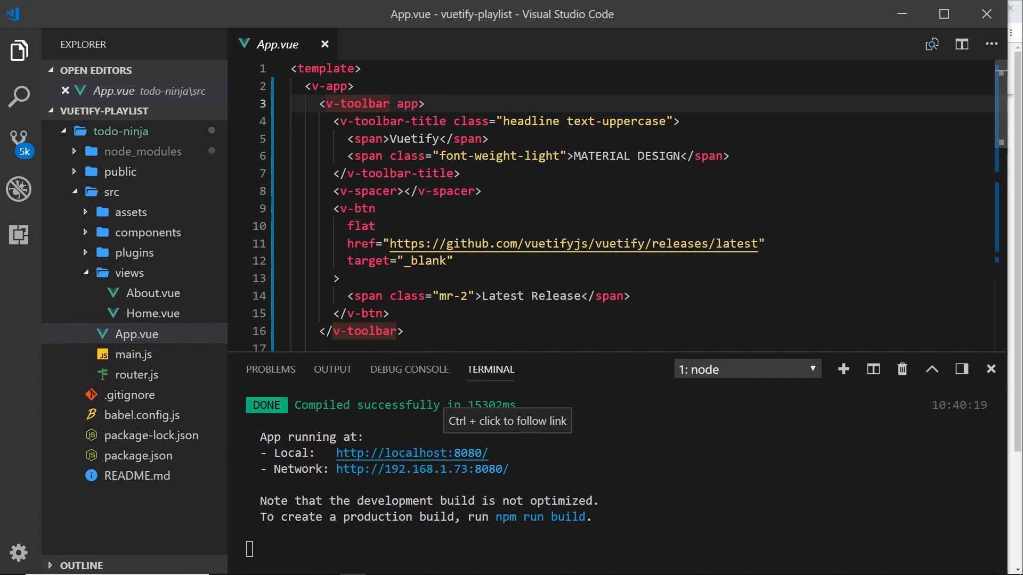